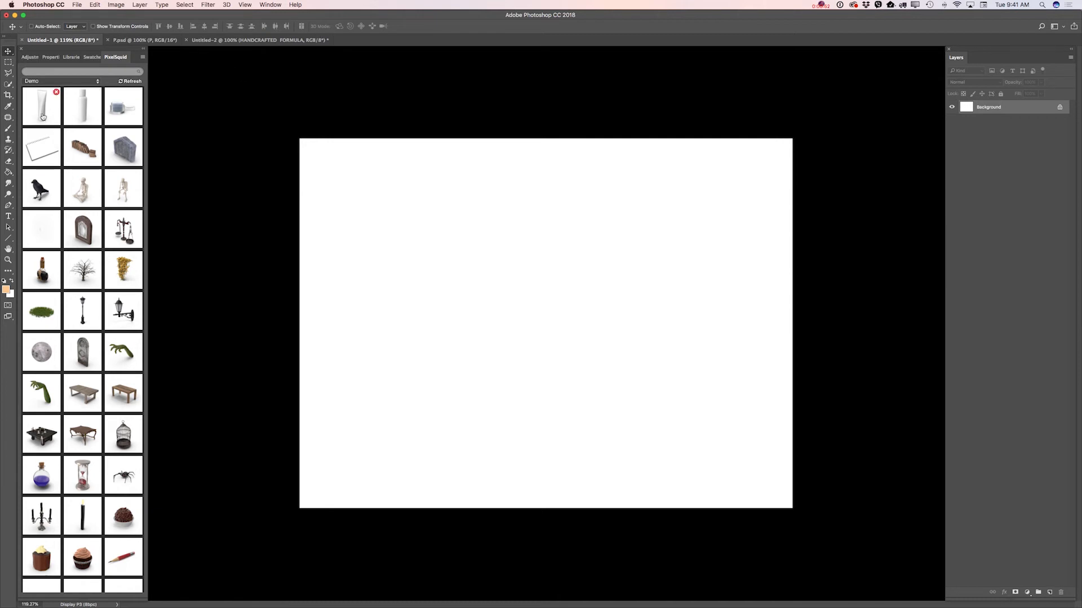
{"action": "mouse_move", "coordinate": [85, 118]}
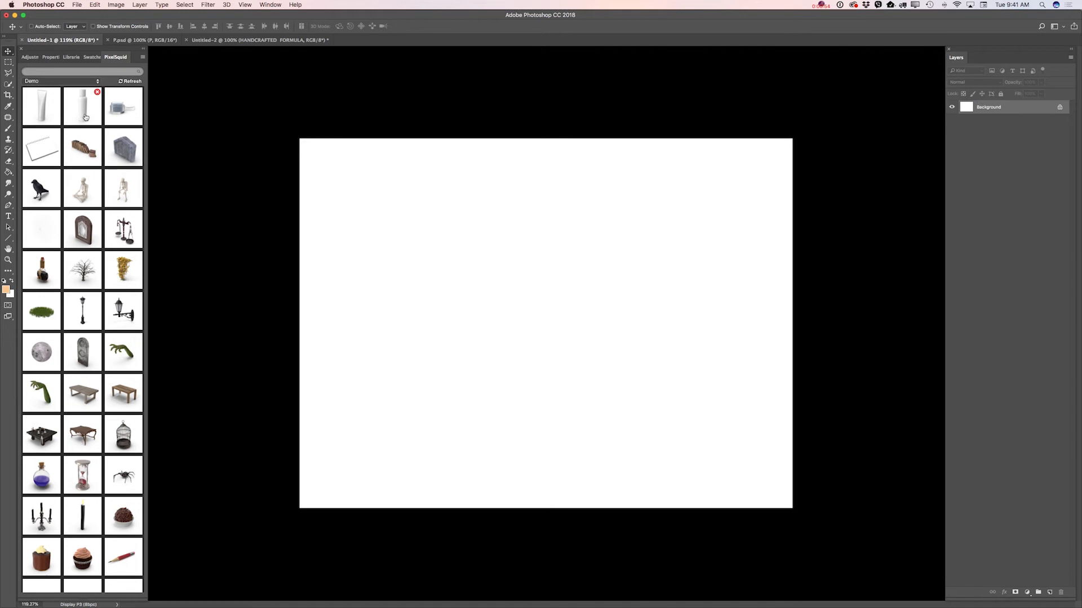
{"action": "mouse_move", "coordinate": [107, 157]}
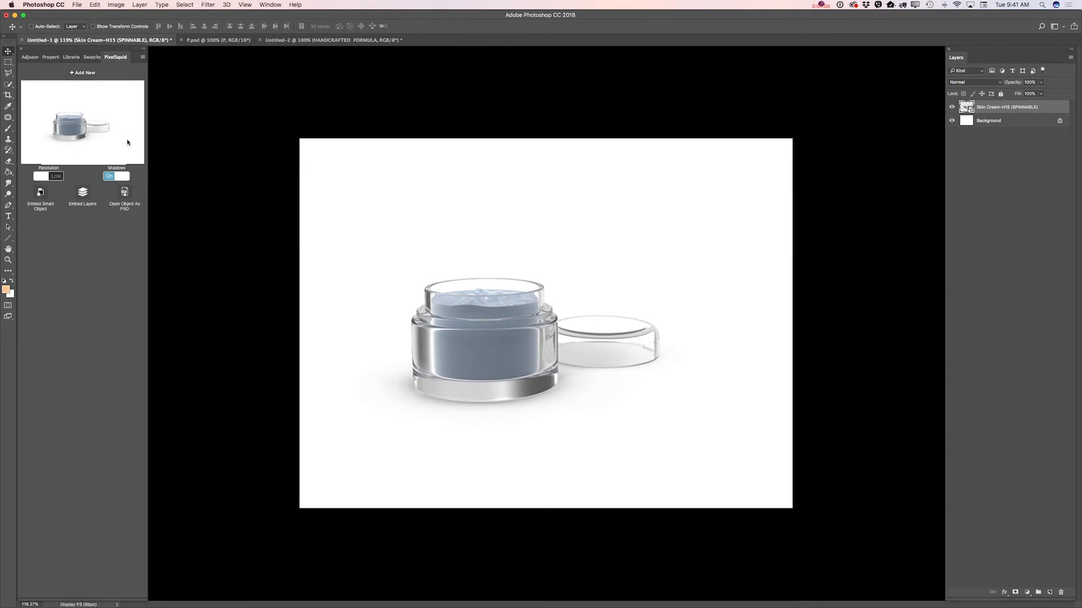
Step: Move the Skin Cream jar to the lower right and render it at high resolution
{"action": "left_click_drag", "start_coordinate": [483, 338], "coordinate": [559, 399]}
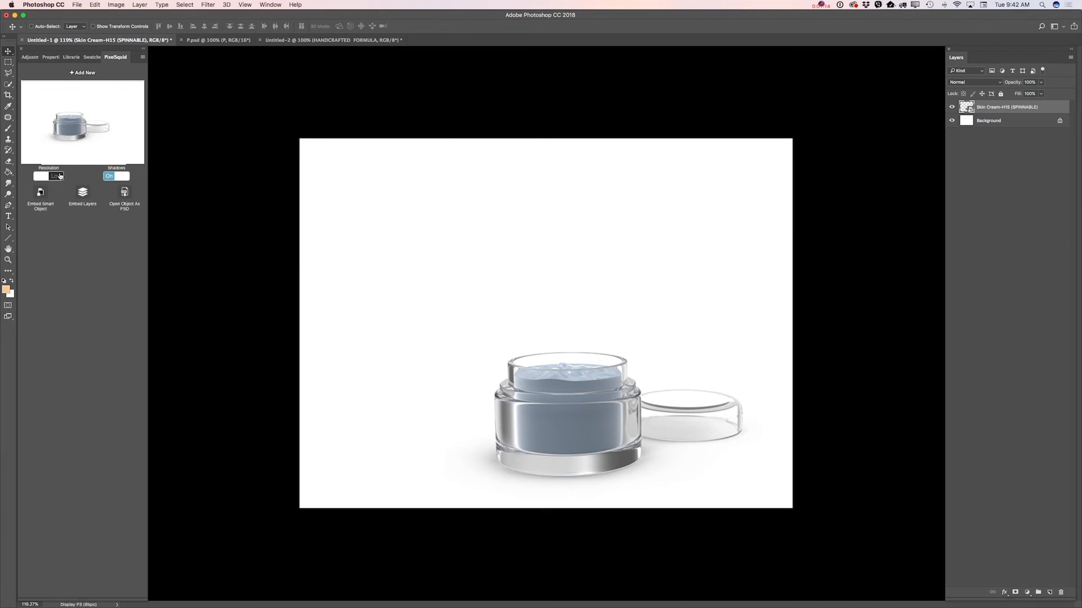
{"action": "left_click", "coordinate": [40, 175]}
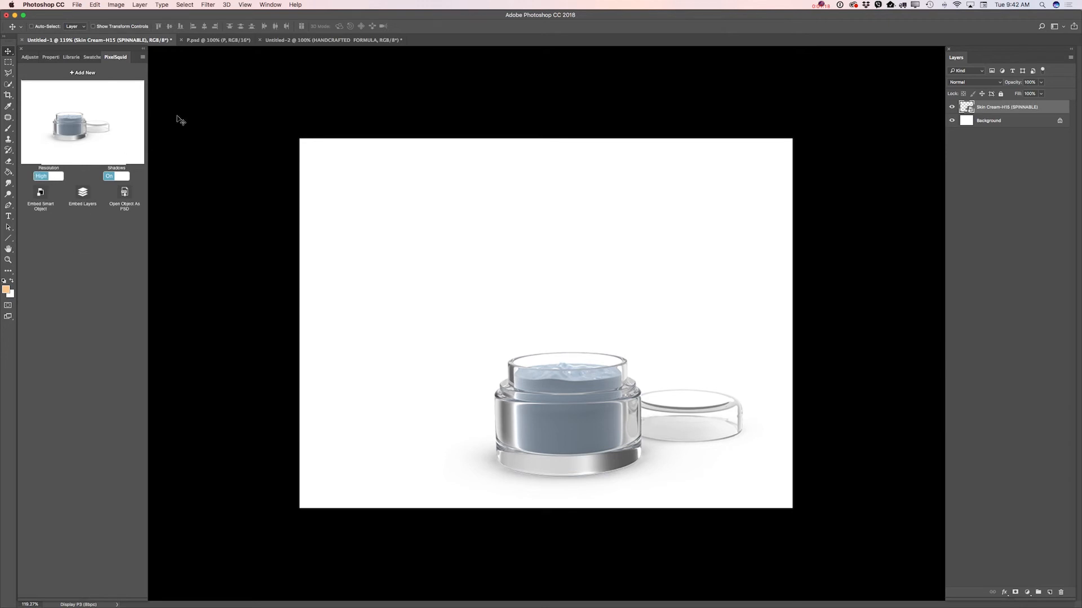
Step: Copy the VICTORIA FACE BUTTER label from Untitled-2 and return to the Untitled-1 mockup
{"action": "left_click", "coordinate": [331, 39]}
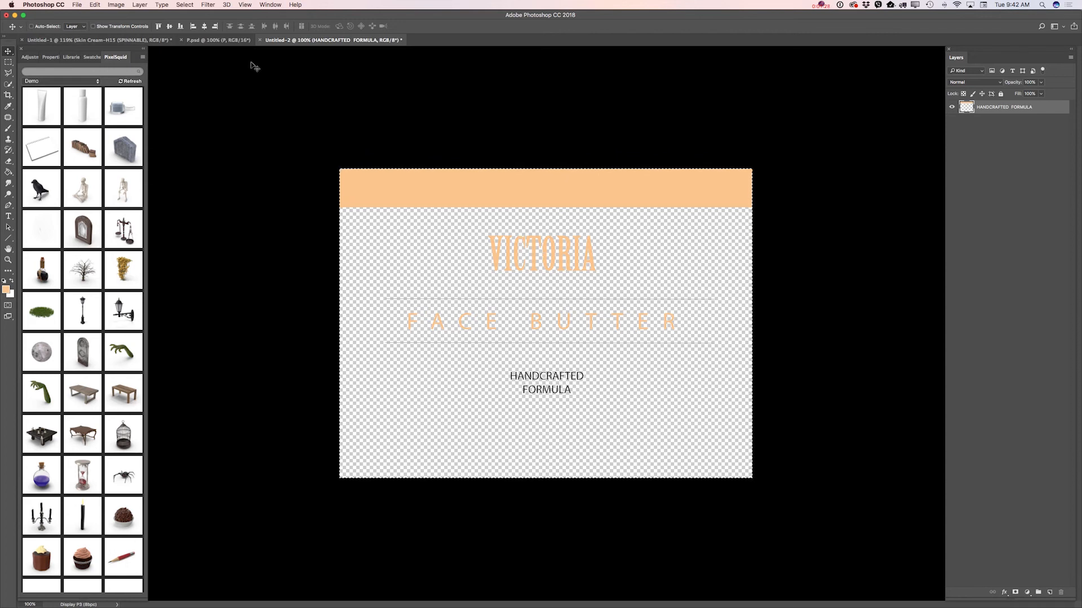
{"action": "left_click", "coordinate": [95, 5]}
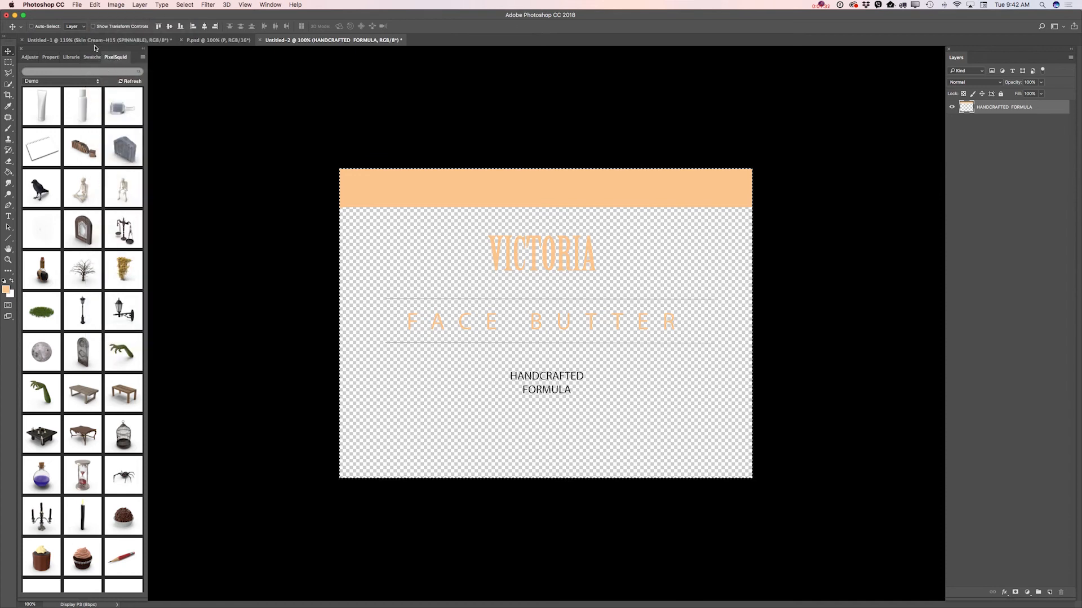
{"action": "left_click", "coordinate": [96, 39]}
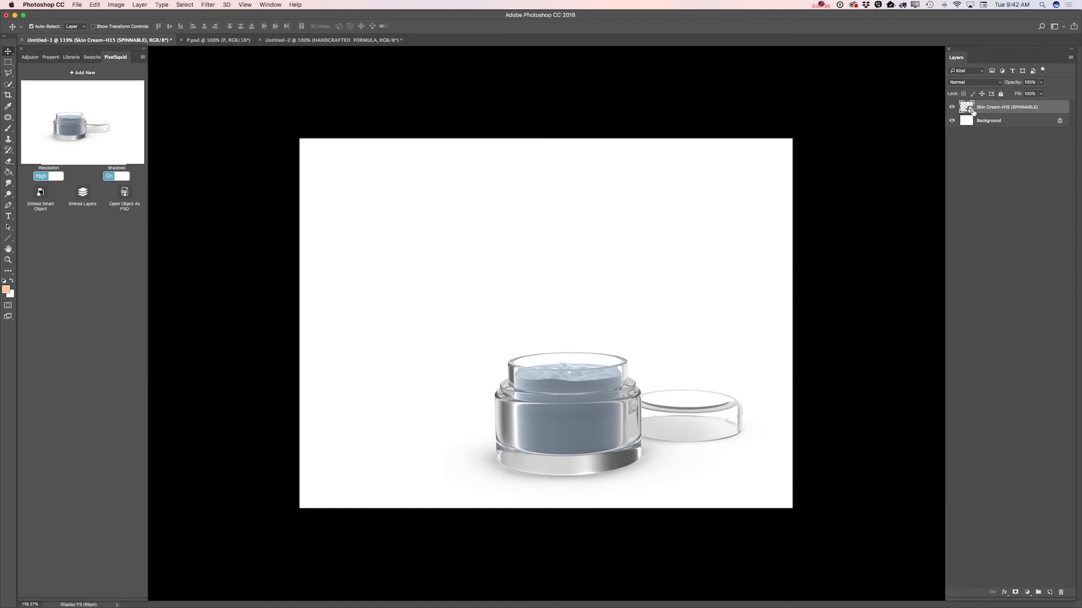
Step: Load the jar layer's selection and Paste Into the label so it appears only on the glass
{"action": "left_click", "coordinate": [966, 107]}
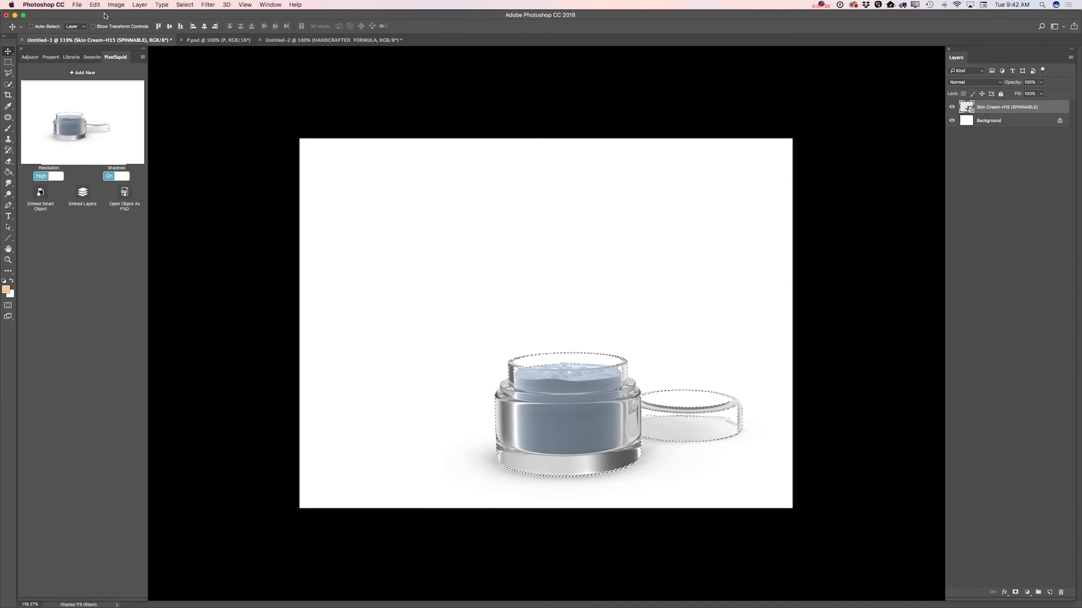
{"action": "left_click", "coordinate": [94, 5]}
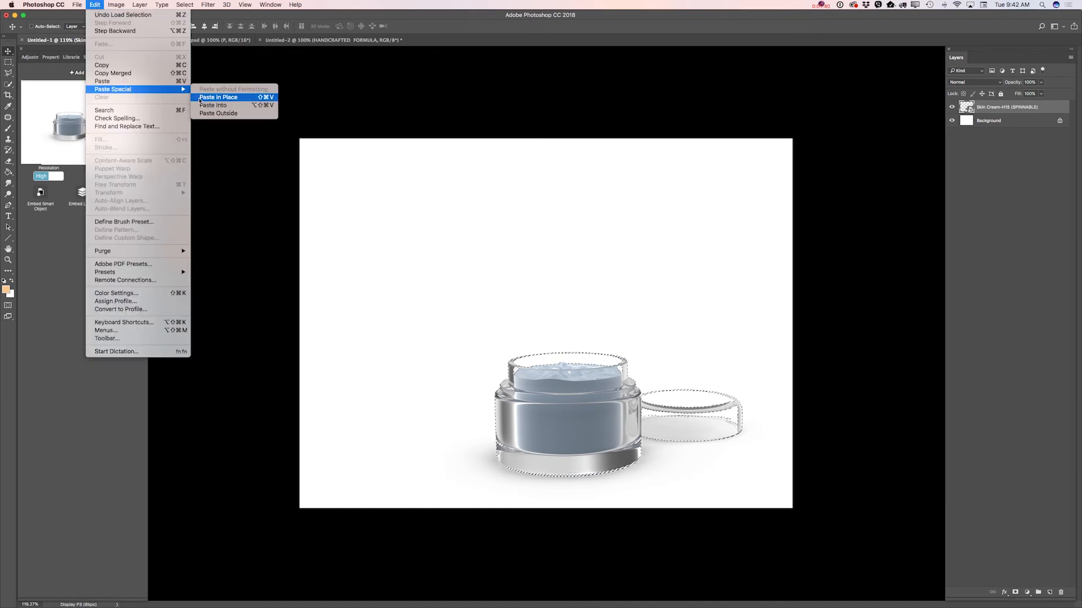
{"action": "left_click", "coordinate": [219, 97]}
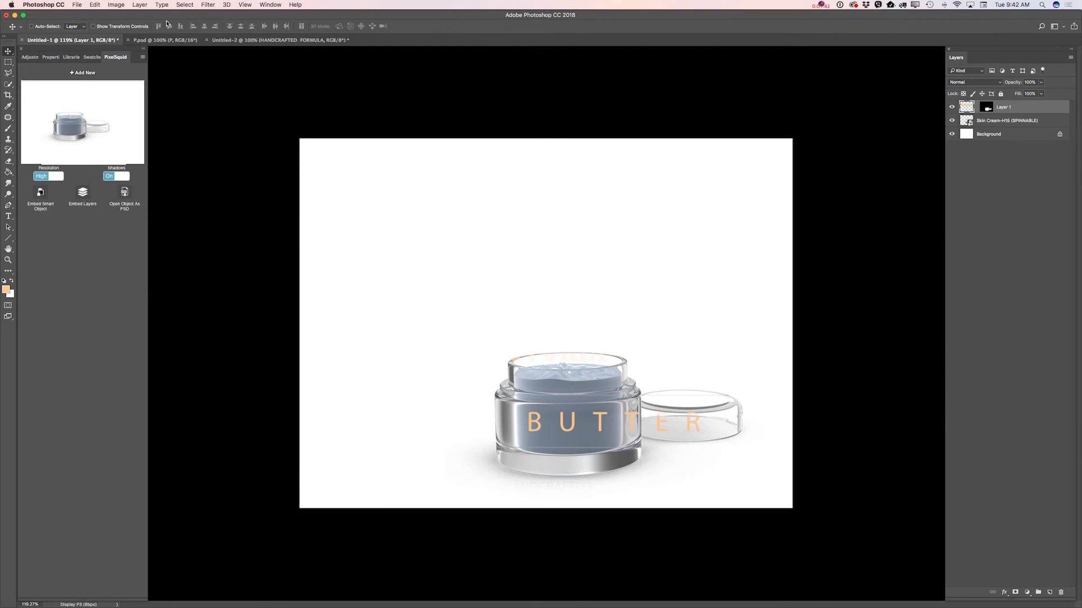
{"action": "left_click", "coordinate": [95, 5]}
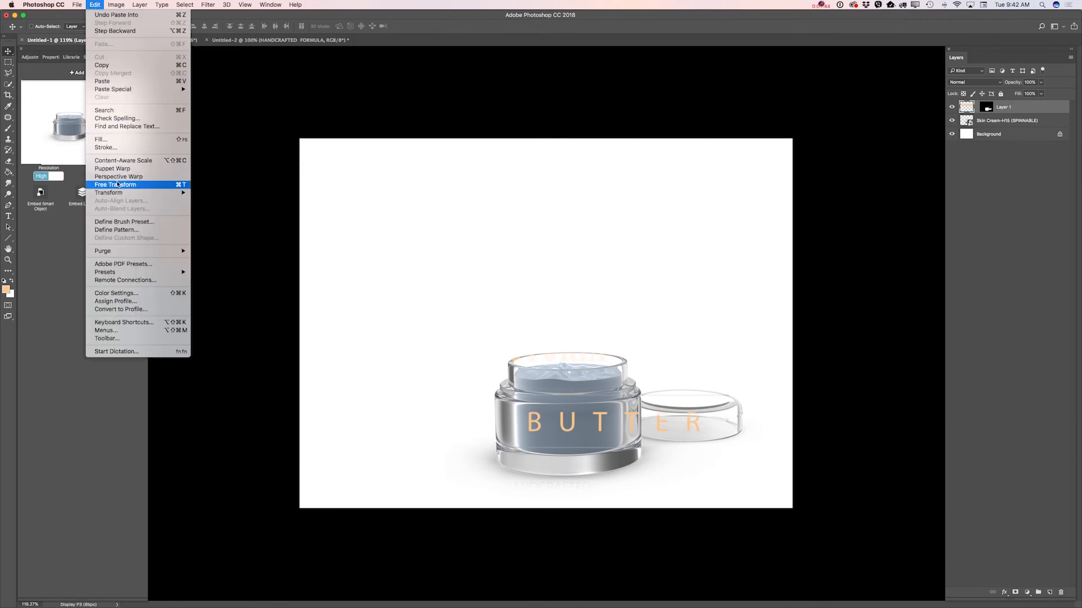
Step: Free Transform the pasted label smaller and move it onto the jar's front
{"action": "left_click", "coordinate": [115, 185]}
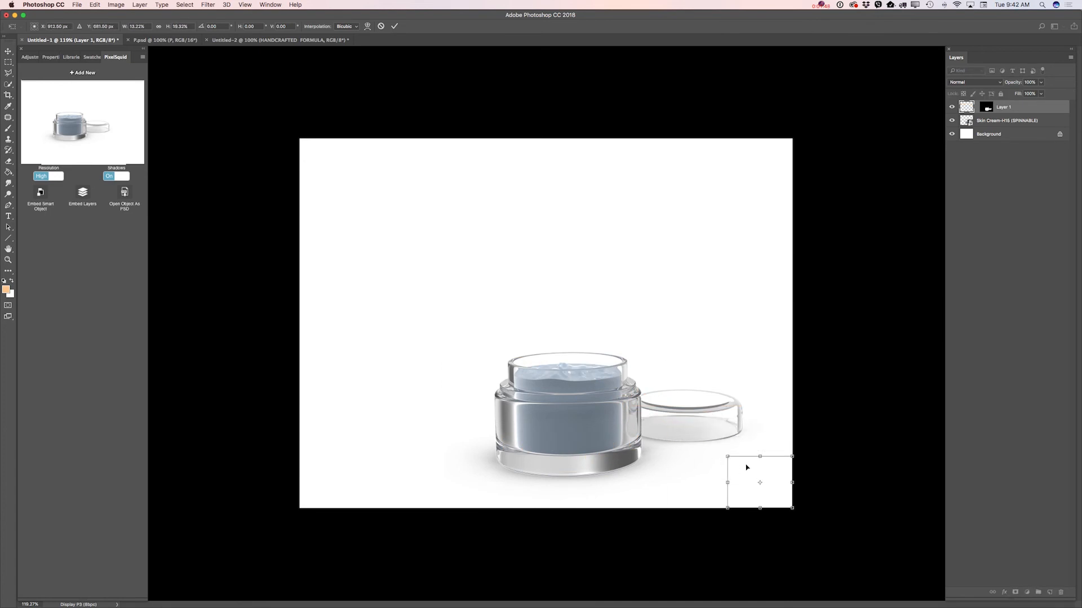
{"action": "left_click_drag", "start_coordinate": [759, 482], "coordinate": [570, 428]}
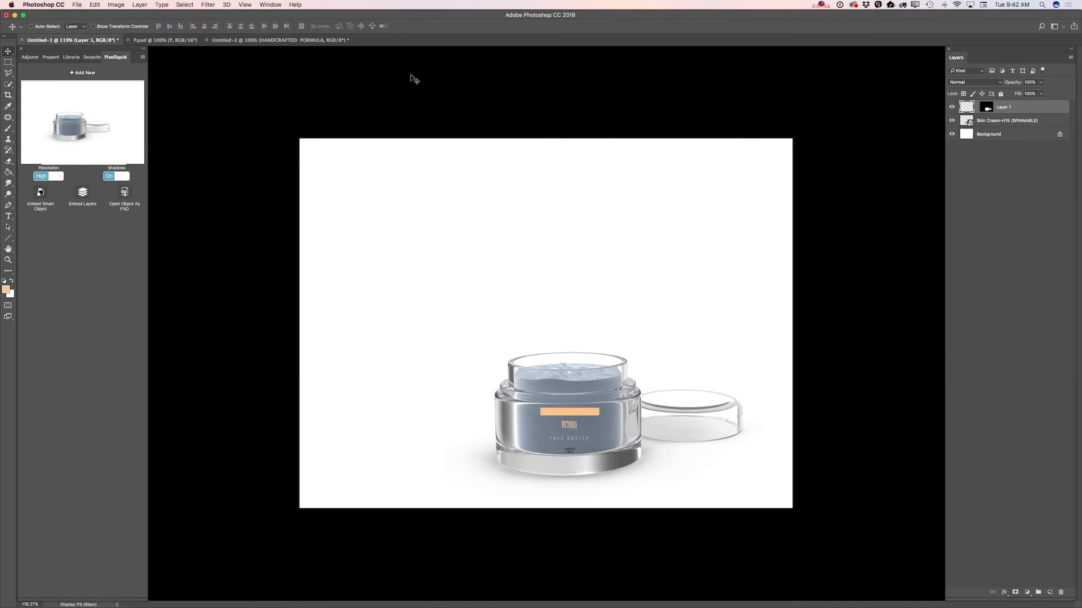
{"action": "mouse_move", "coordinate": [685, 116]}
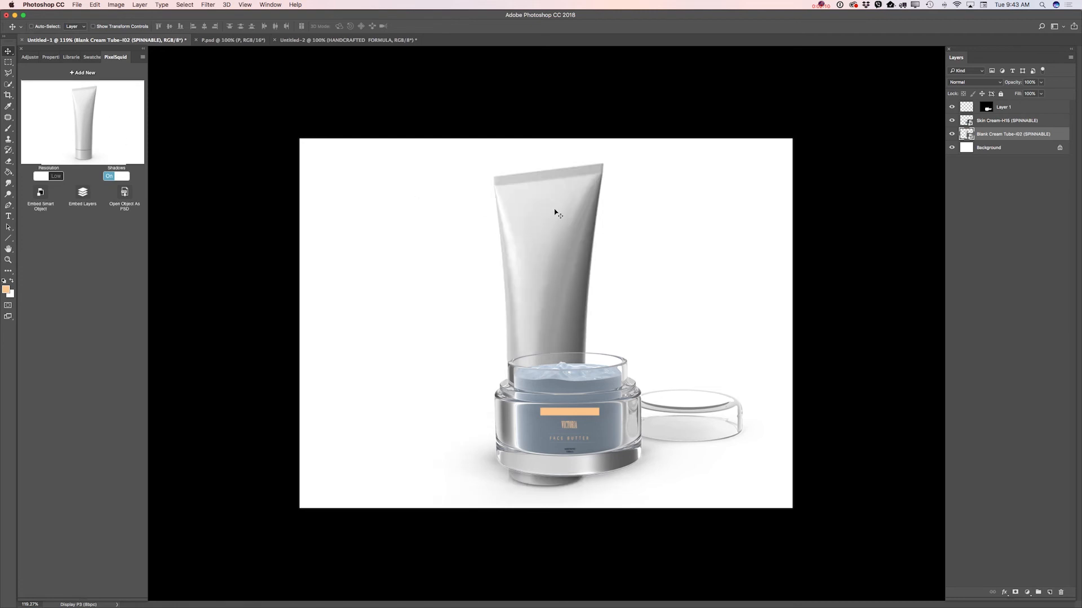
Step: Free Transform the cream tube larger, move it left of the jar, and commit
{"action": "left_click", "coordinate": [95, 6]}
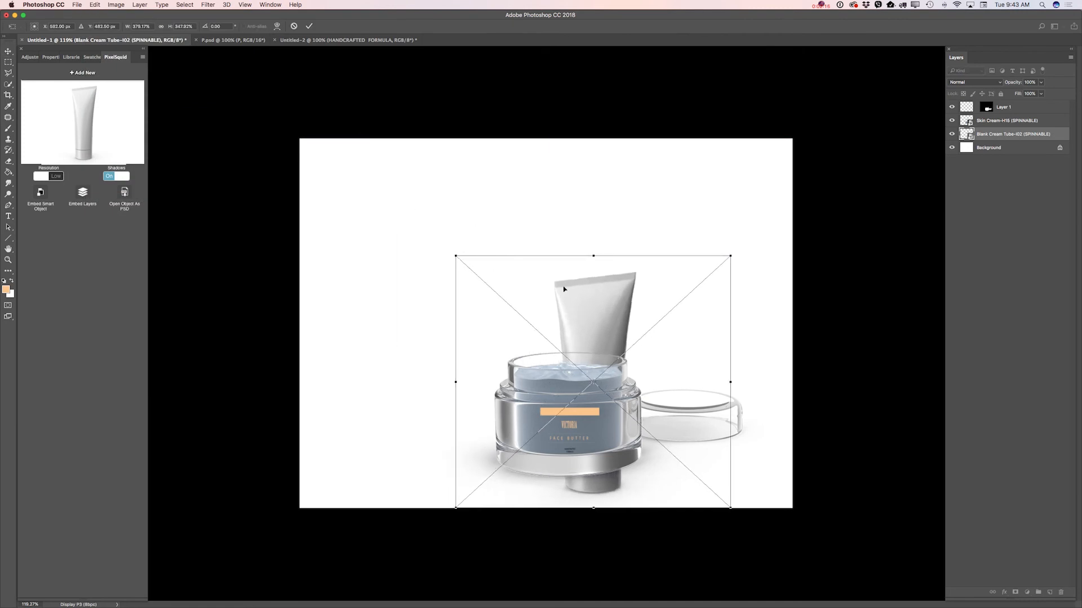
{"action": "left_click_drag", "start_coordinate": [563, 289], "coordinate": [462, 248]}
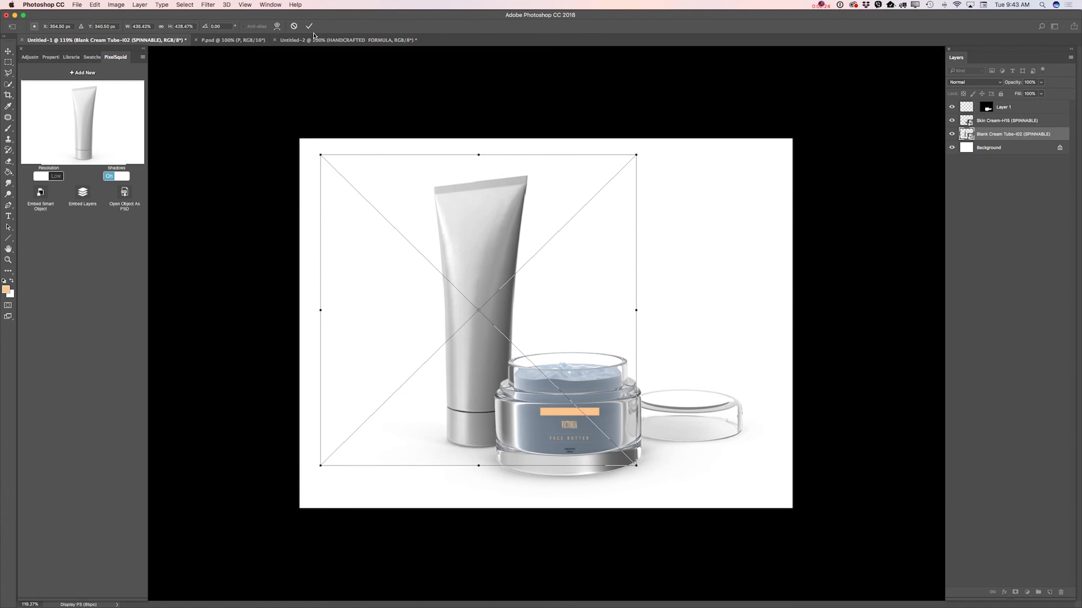
{"action": "left_click", "coordinate": [309, 26]}
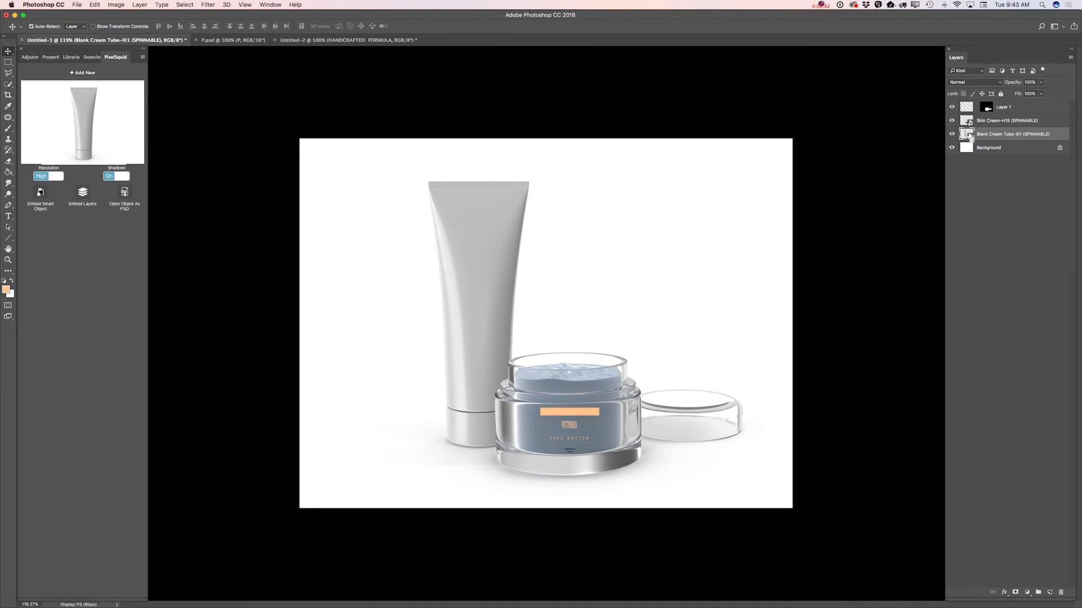
Step: Paste the peach Victoria label into the tube's selection with Paste Into
{"action": "left_click", "coordinate": [94, 5]}
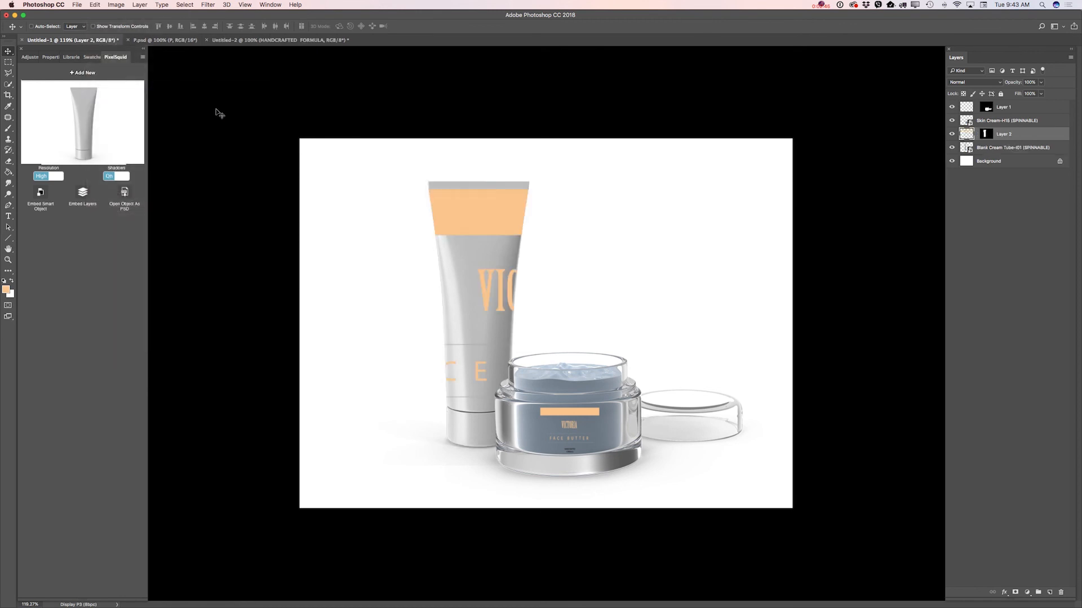
{"action": "left_click", "coordinate": [115, 6]}
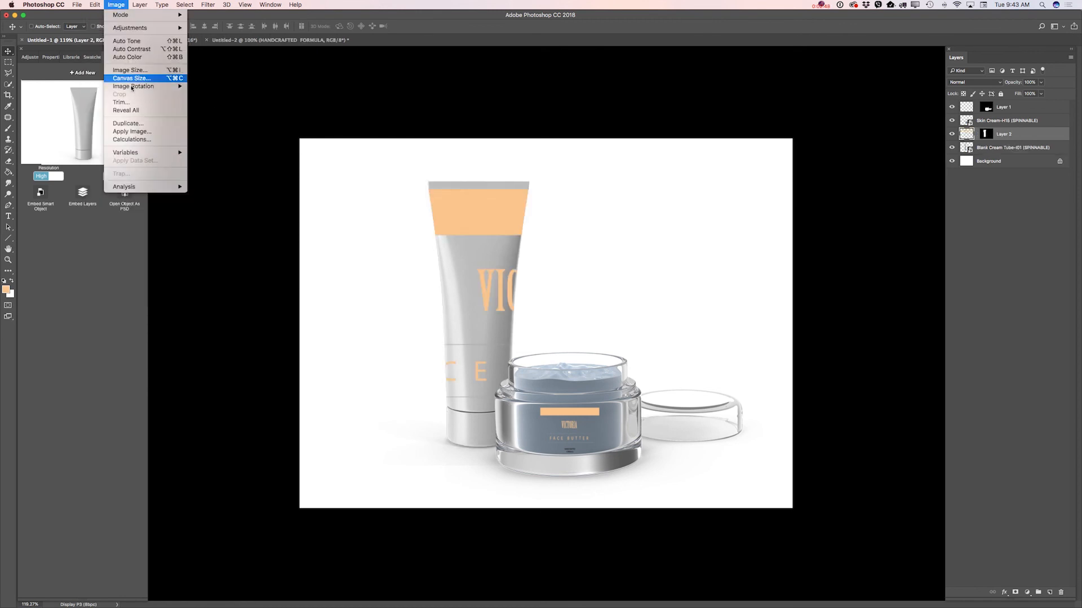
{"action": "left_click", "coordinate": [94, 5]}
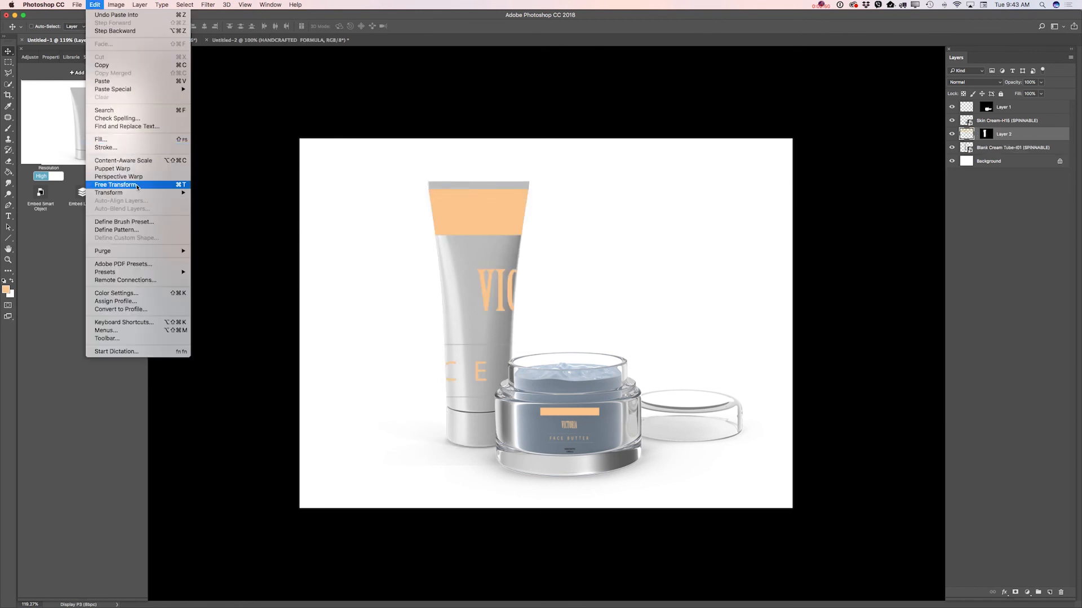
Step: Free Transform the tube label down to the tube's width and move it near the top
{"action": "left_click", "coordinate": [117, 185]}
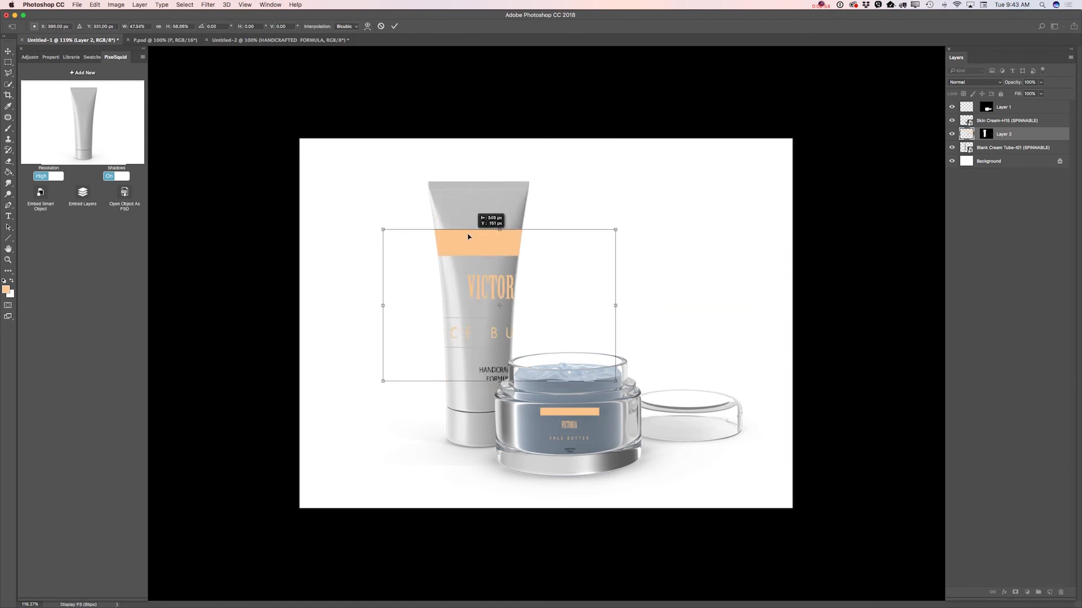
{"action": "left_click_drag", "start_coordinate": [383, 230], "coordinate": [415, 252]}
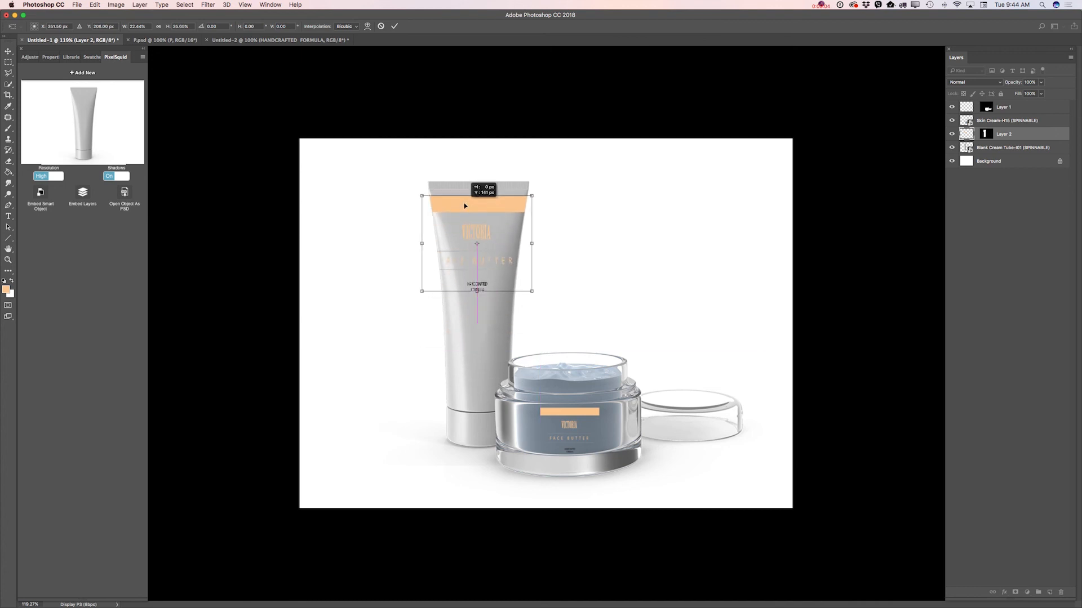
{"action": "left_click_drag", "start_coordinate": [465, 206], "coordinate": [468, 200]}
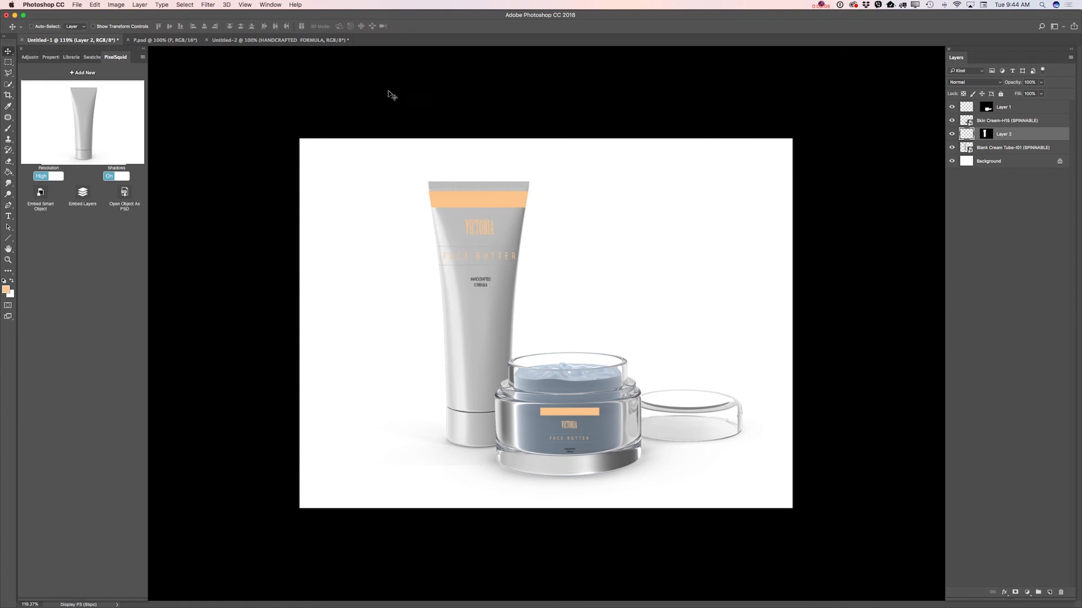
{"action": "mouse_move", "coordinate": [351, 201]}
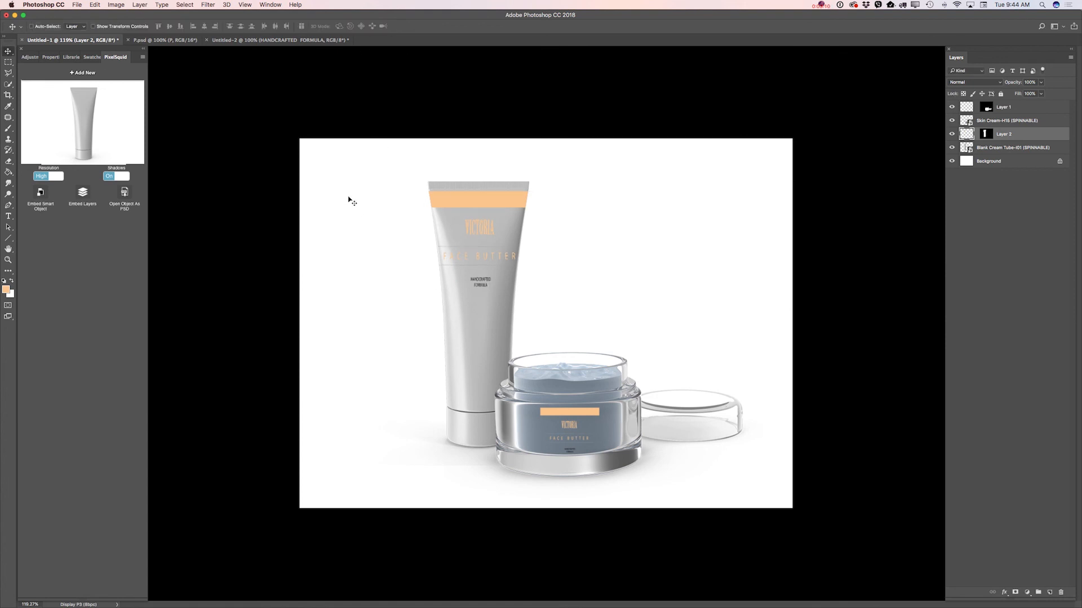